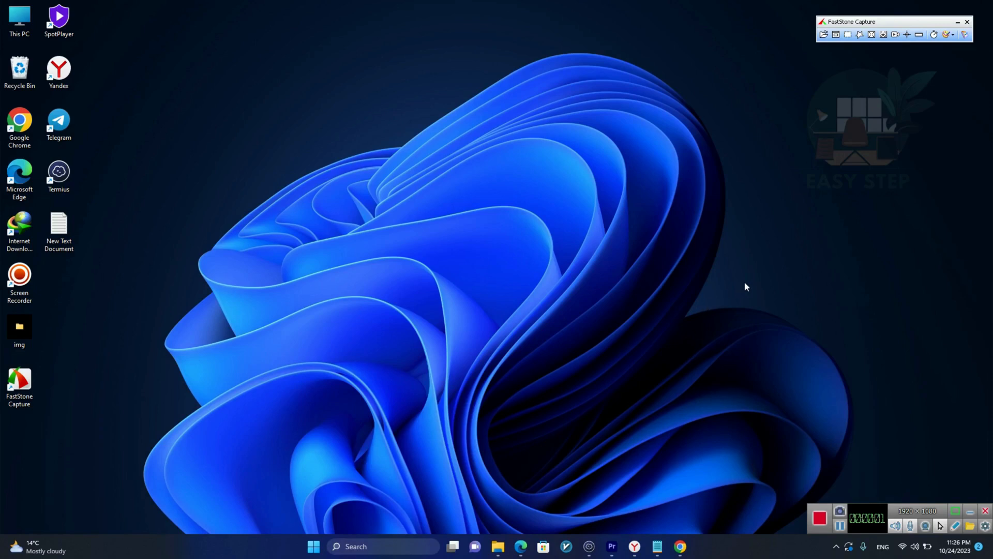
mouse_move(838, 401)
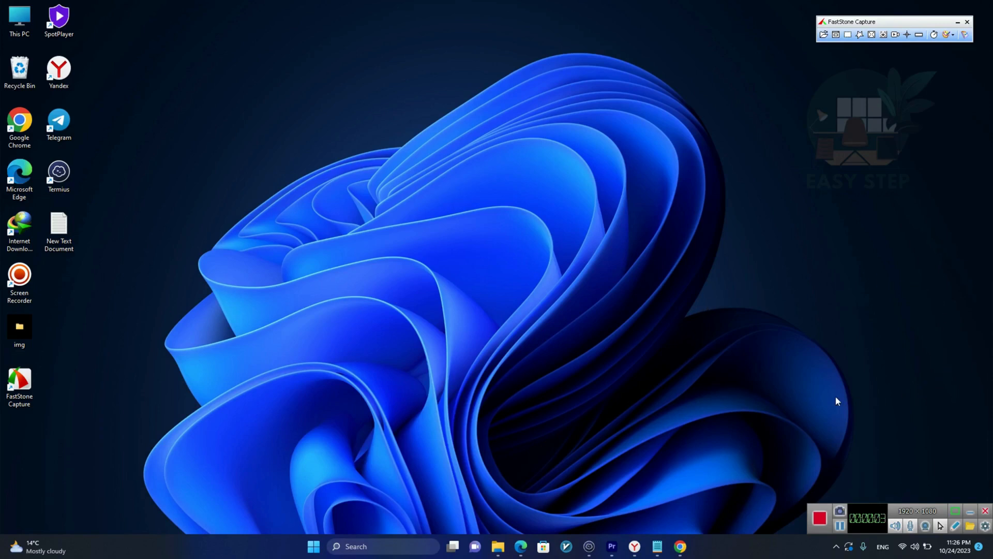
mouse_move(847, 88)
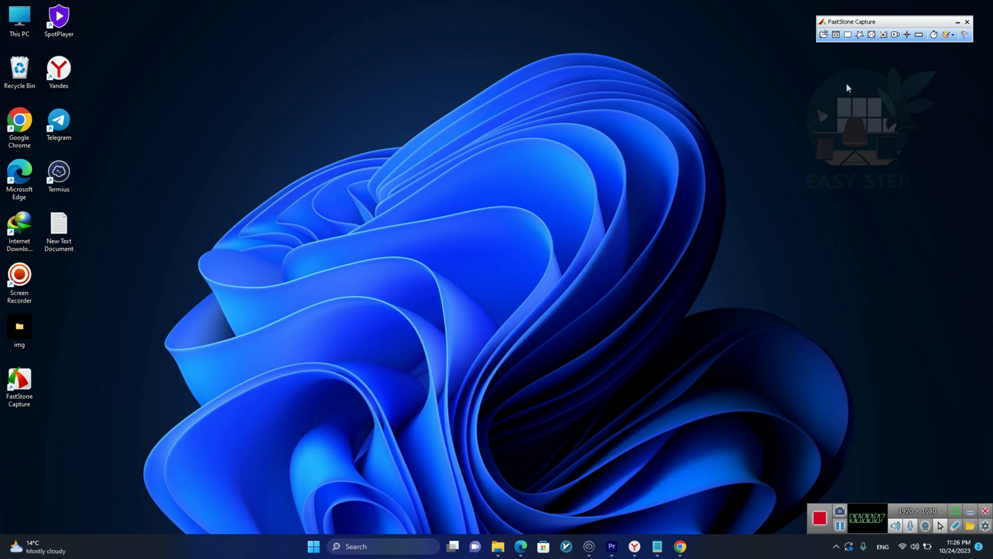
Create a new blank 800 x 600 image with the purple-blue fill colour.
left_click(824, 35)
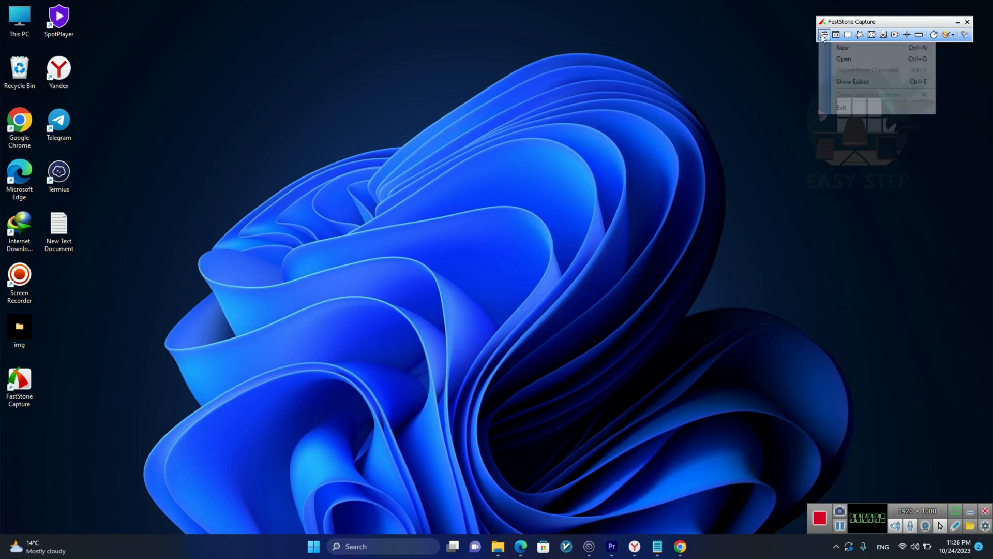
mouse_move(843, 47)
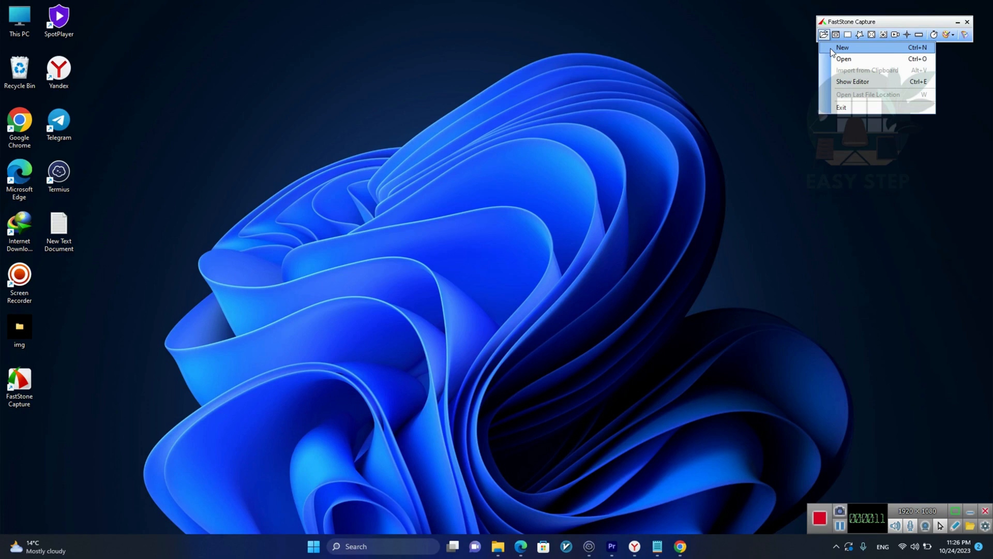
left_click(843, 47)
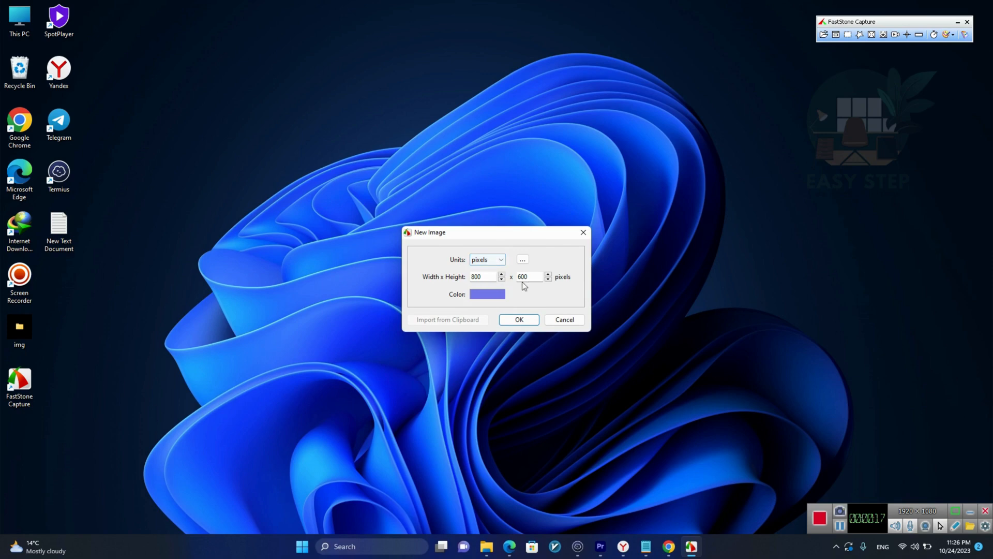
left_click(518, 319)
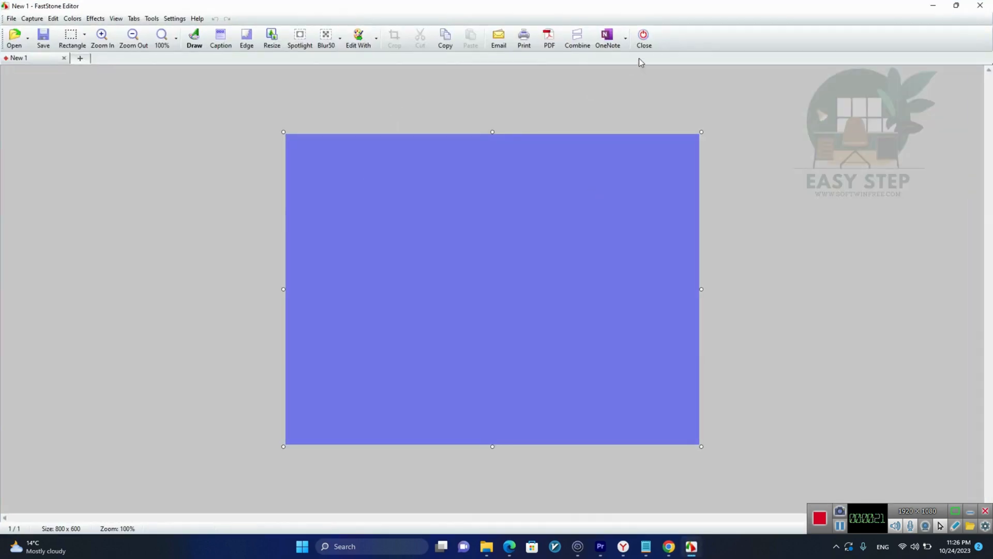
mouse_move(643, 38)
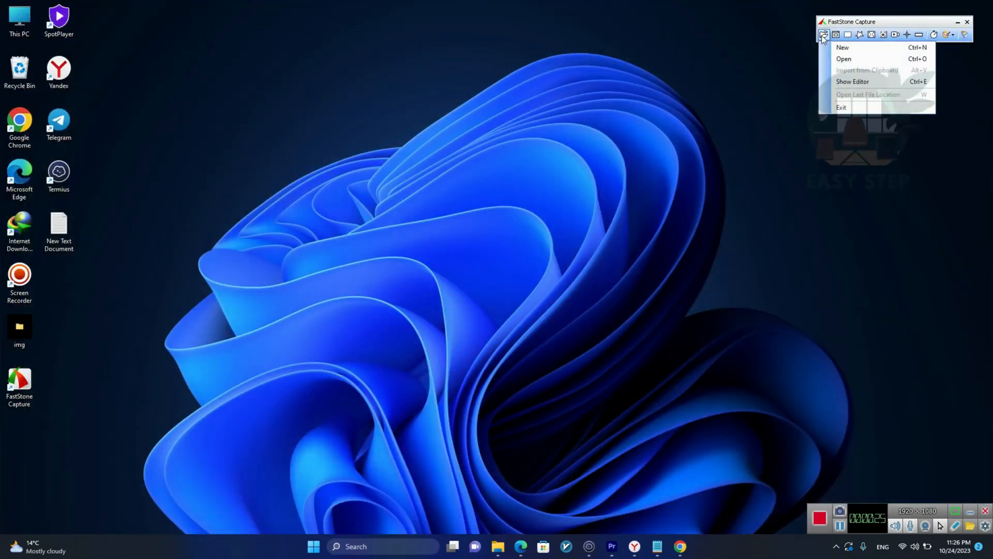
mouse_move(846, 58)
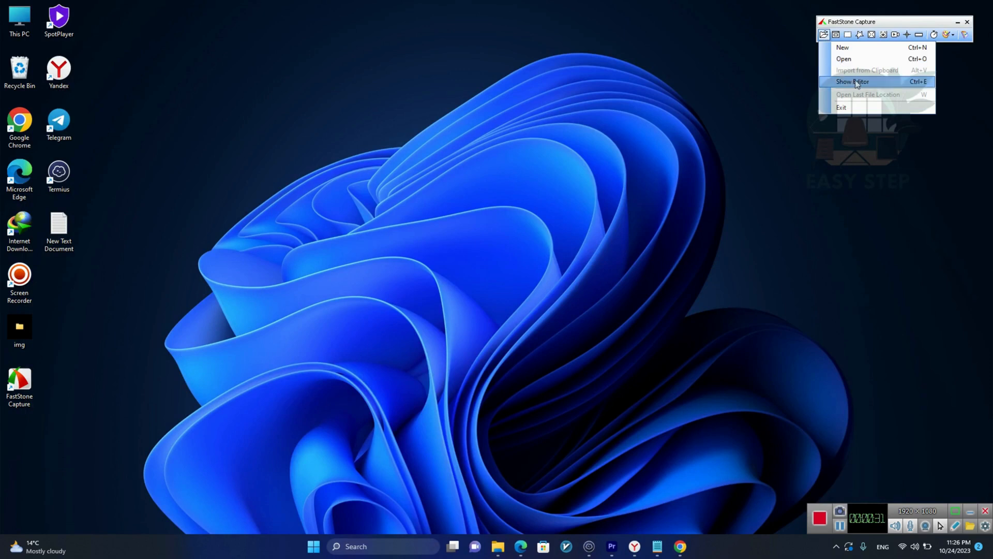
mouse_move(838, 174)
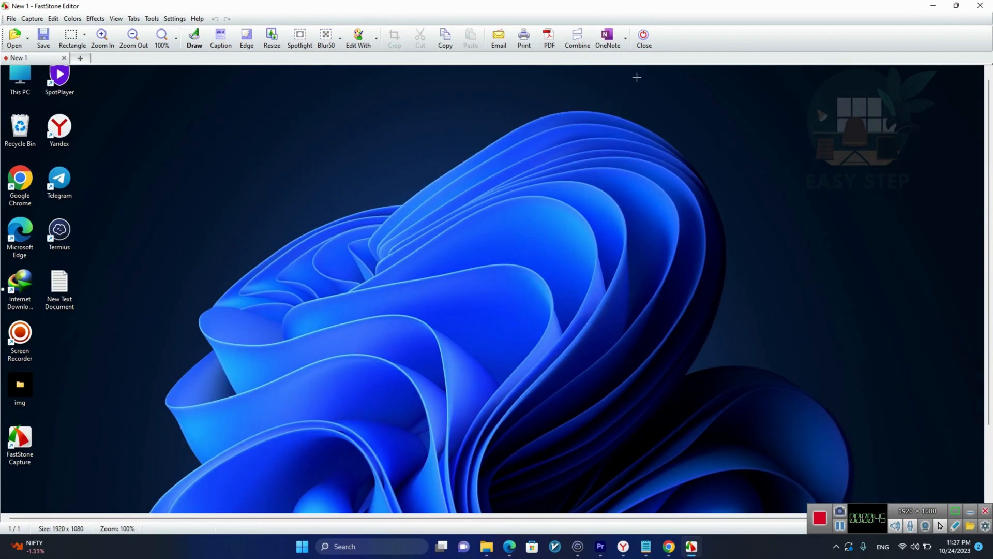
Close the editor, capture a rectangular desktop strip, then a freehand polygon of wallpaper.
left_click(643, 37)
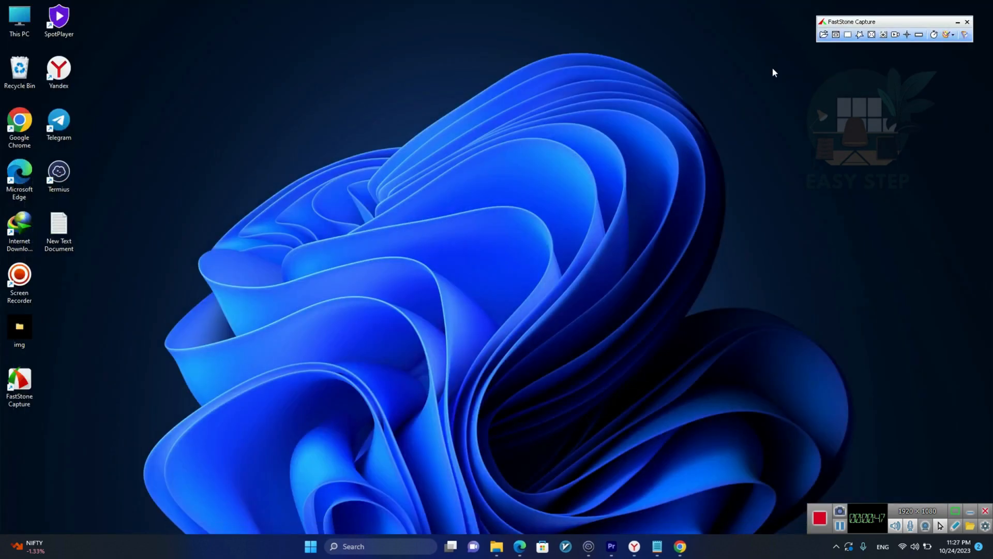
left_click(967, 21)
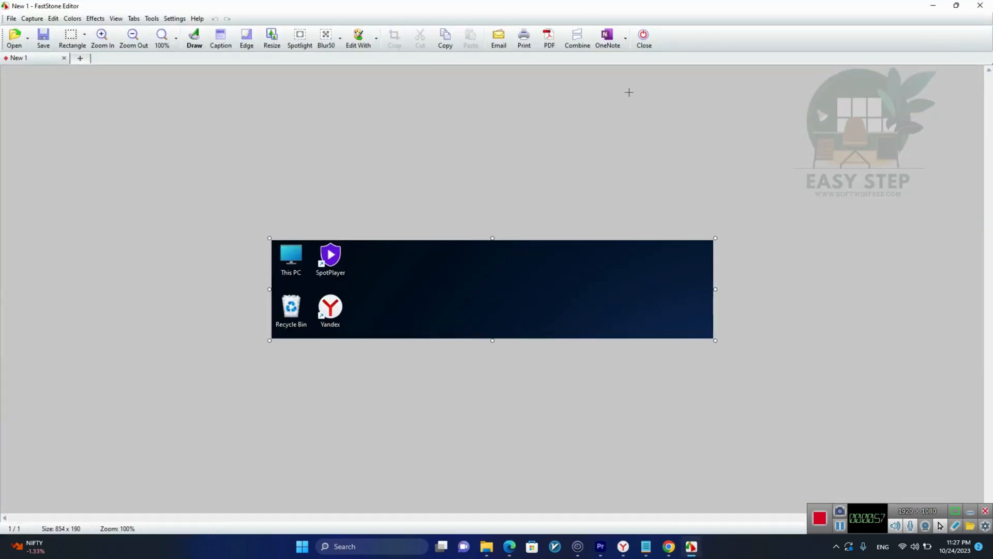
left_click(643, 38)
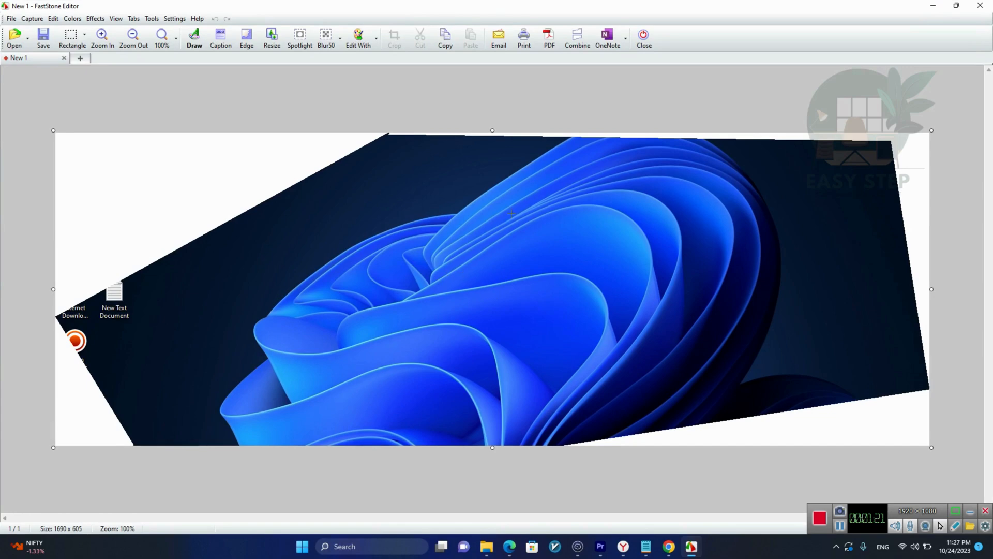
mouse_move(643, 36)
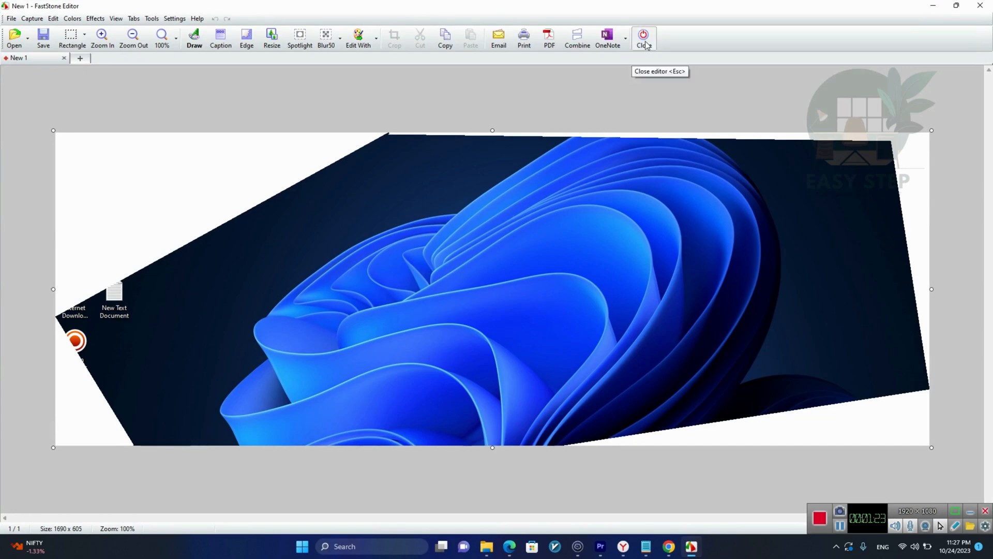
Close the editor and take a 1920 x 1080 full-screen capture.
left_click(643, 36)
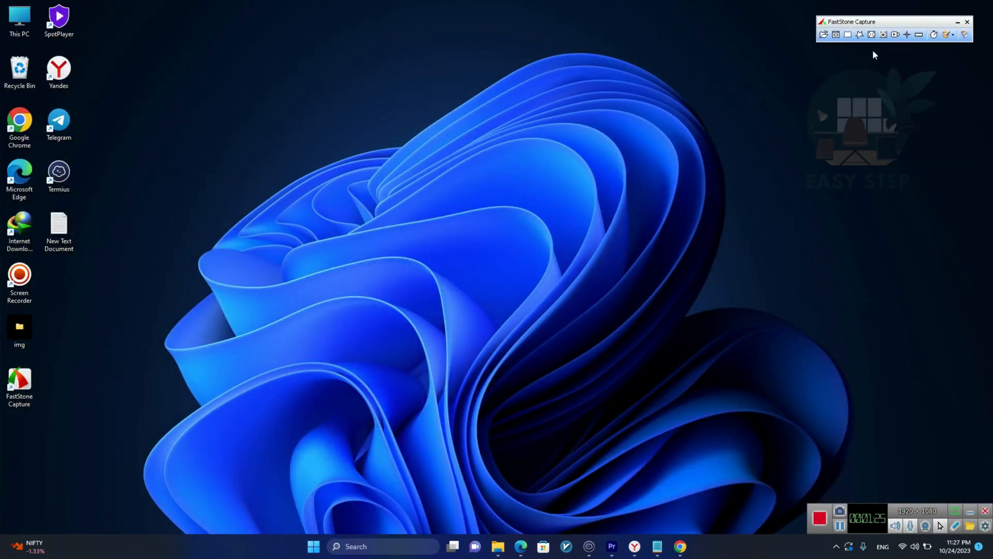
mouse_move(871, 34)
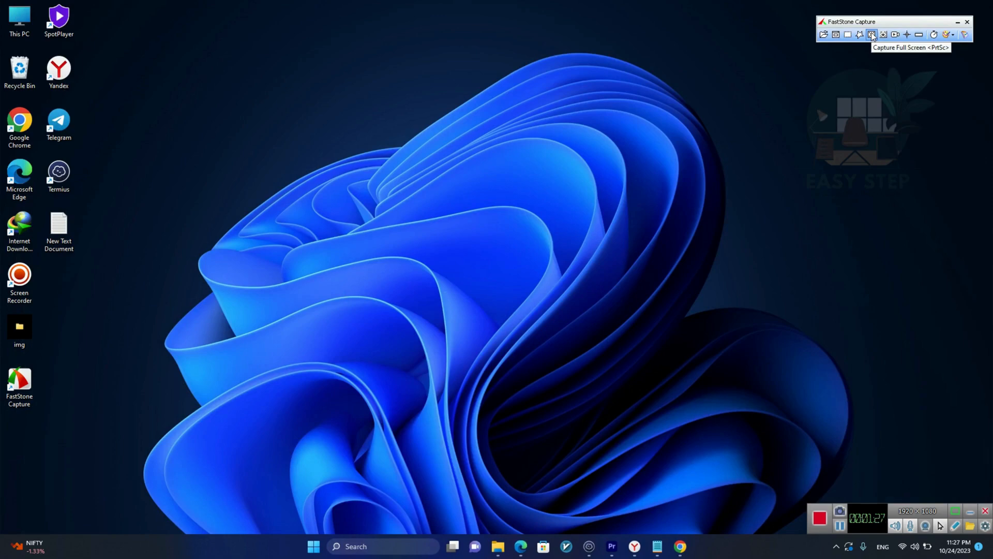
left_click(871, 35)
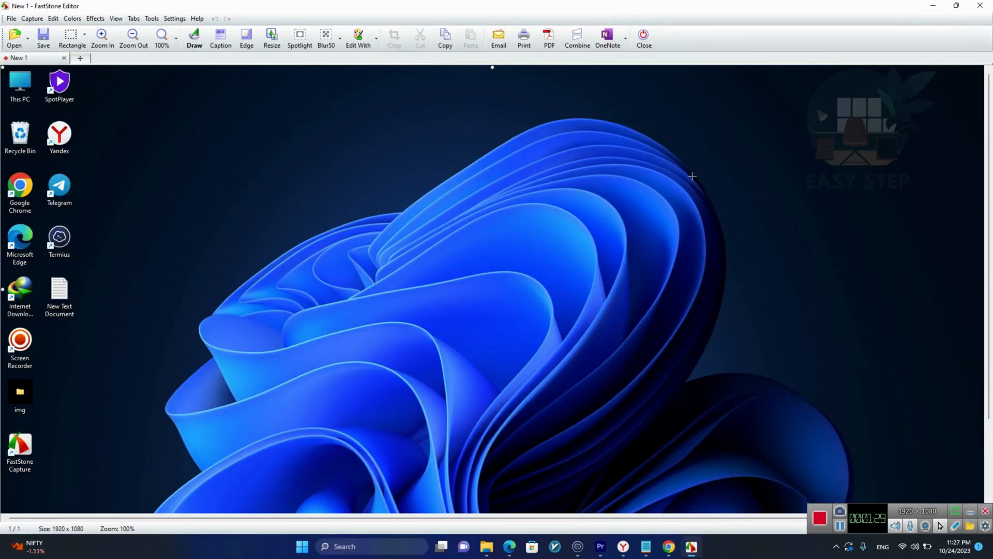
mouse_move(645, 242)
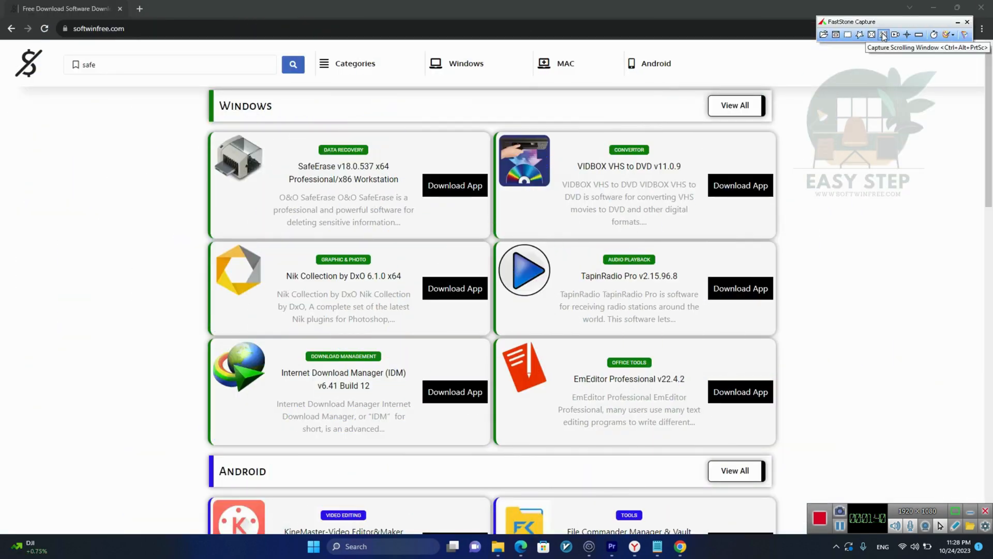
Capture the download page as a 1902 x 2873 scrolling window image.
left_click(883, 35)
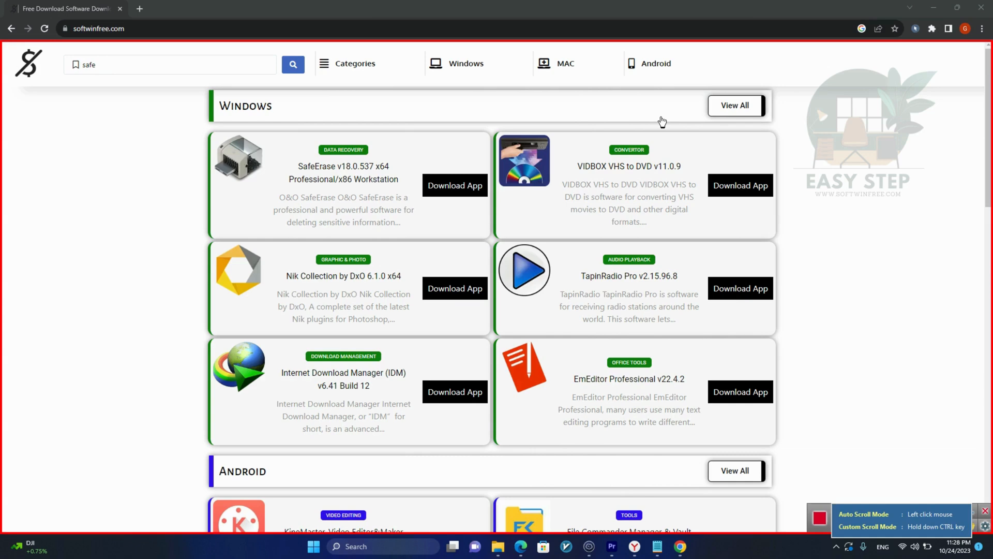
scroll("down", 3)
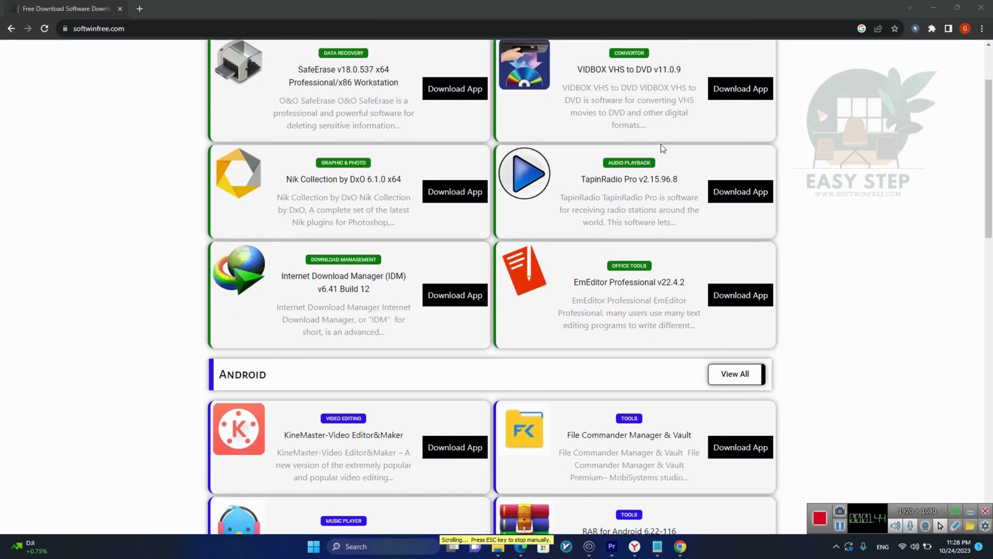
scroll("down", 3)
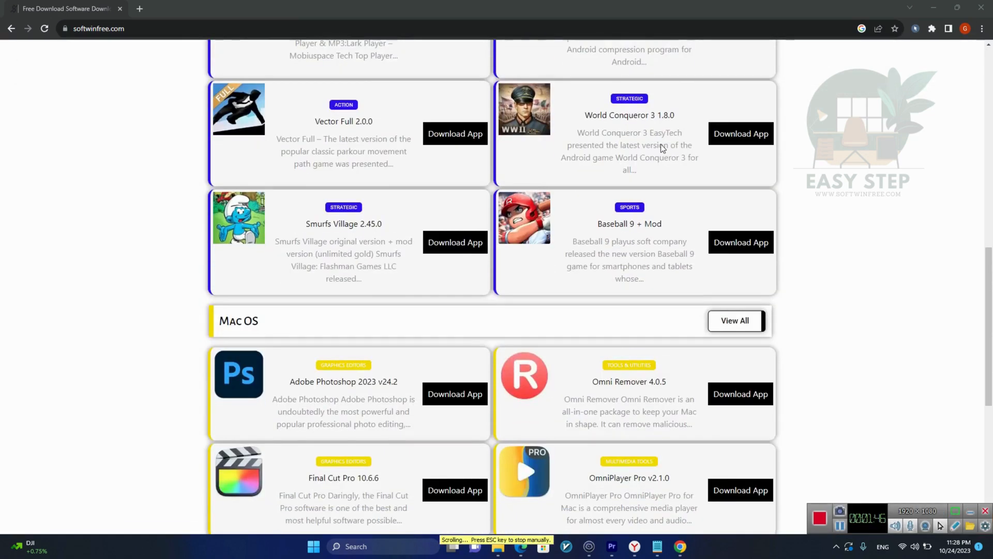
scroll("down", 3)
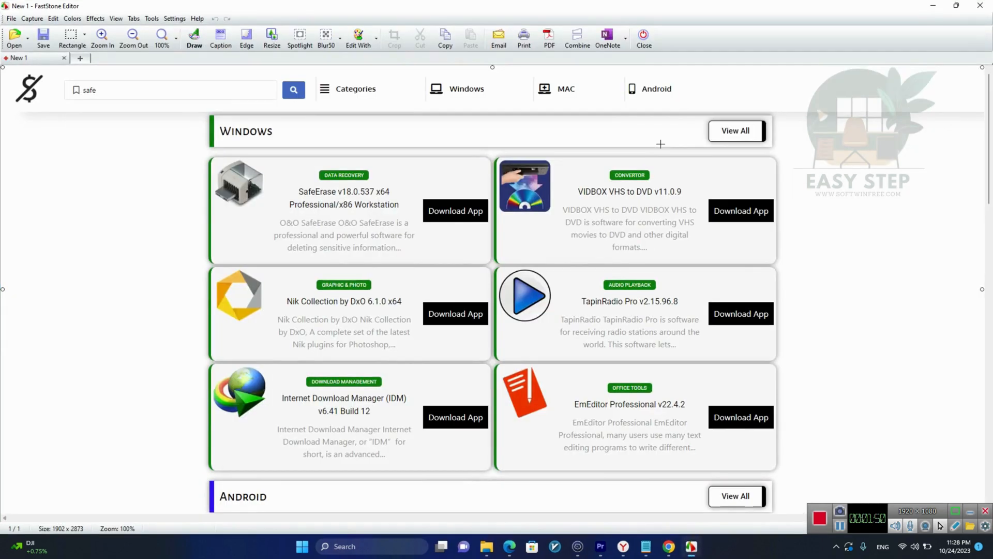
scroll("down", 3)
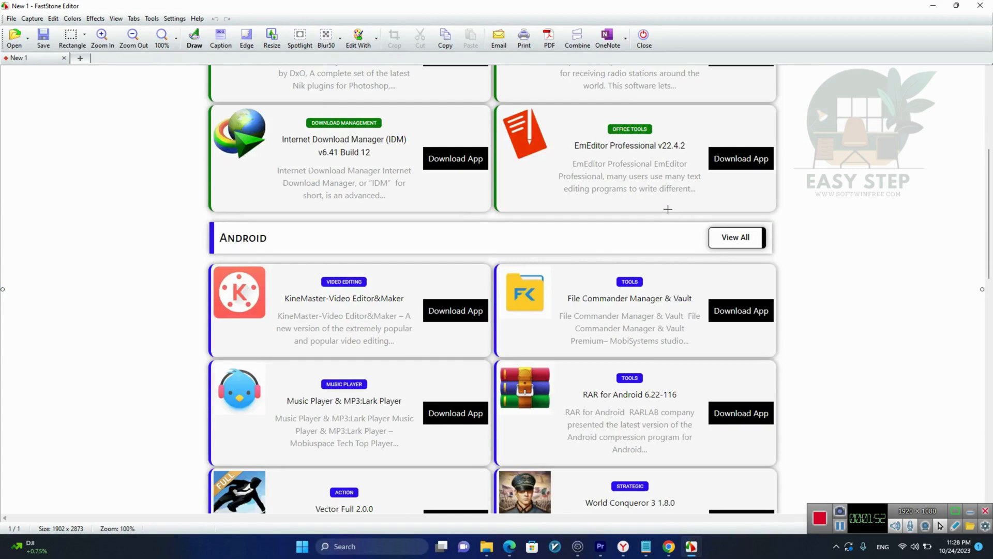
scroll("down", 3)
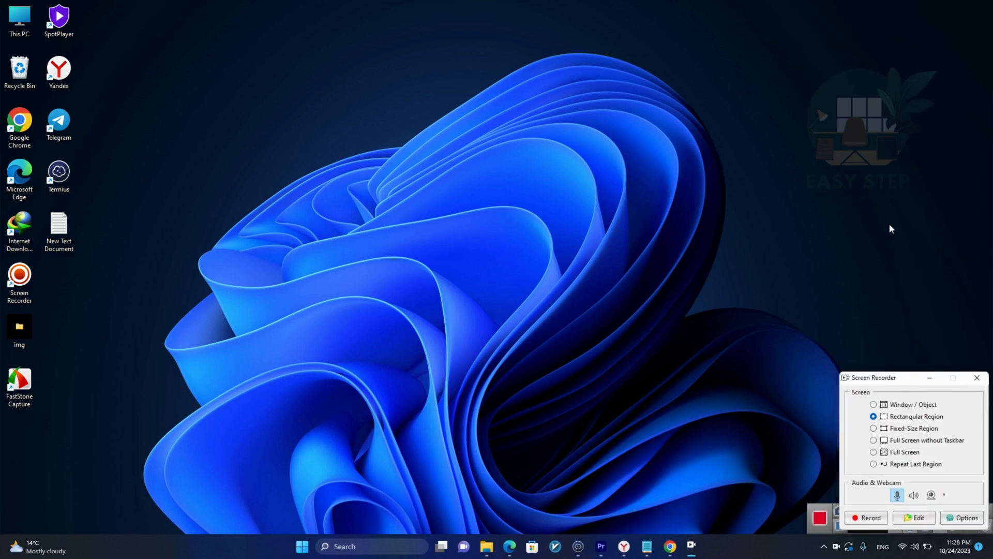
Record a rectangular region from (361, 92) to (1363, 822) and confirm Start.
left_click(874, 404)
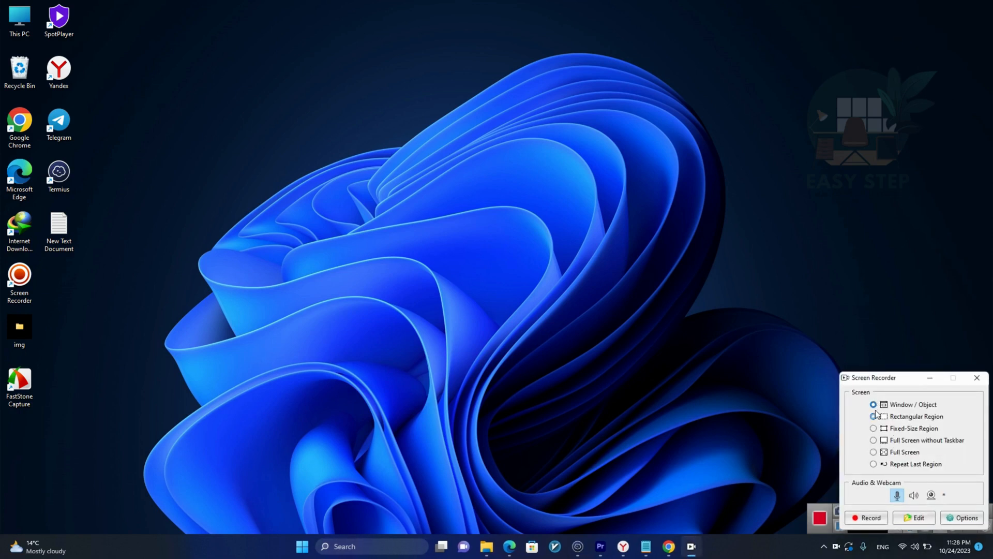
left_click(874, 416)
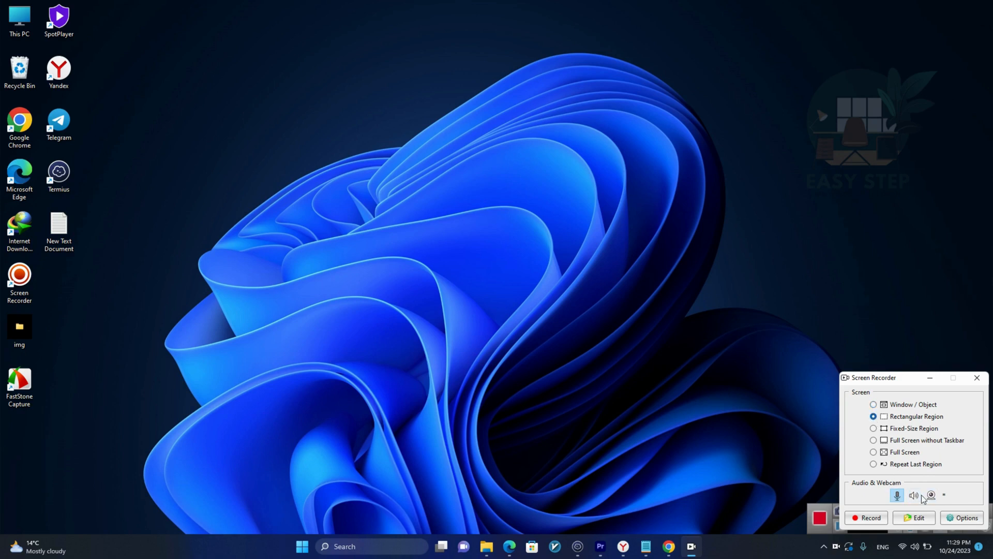
left_click(866, 517)
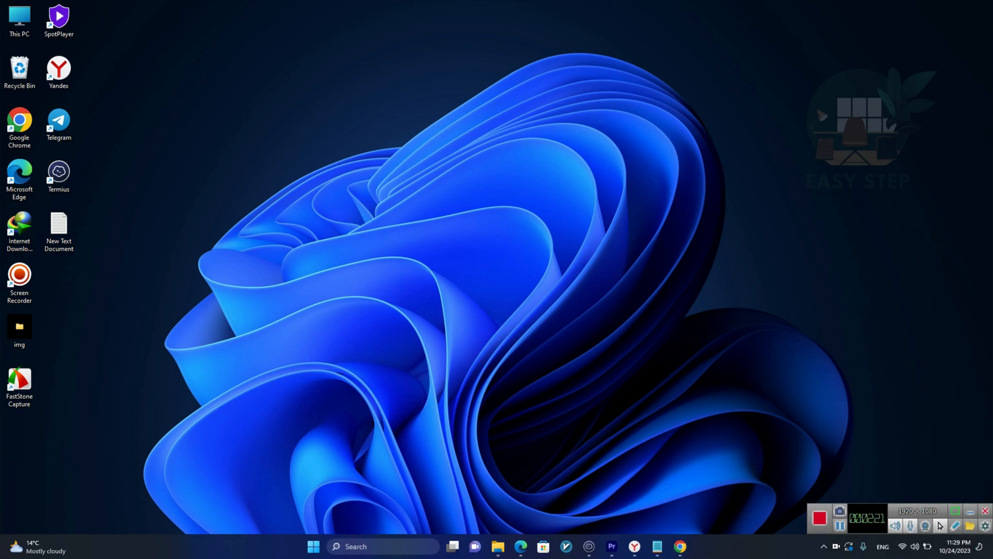
left_click(840, 511)
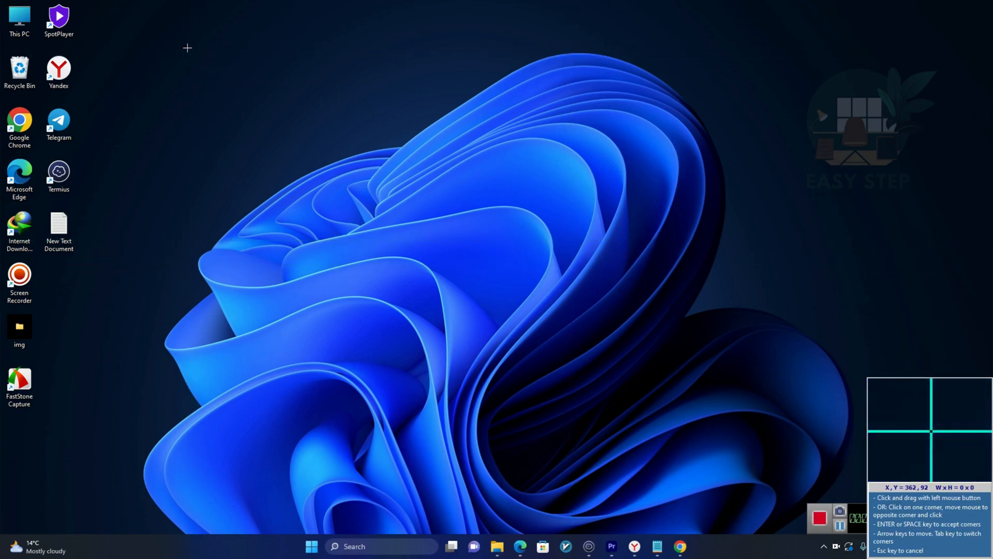
left_click_drag(187, 47, 705, 425)
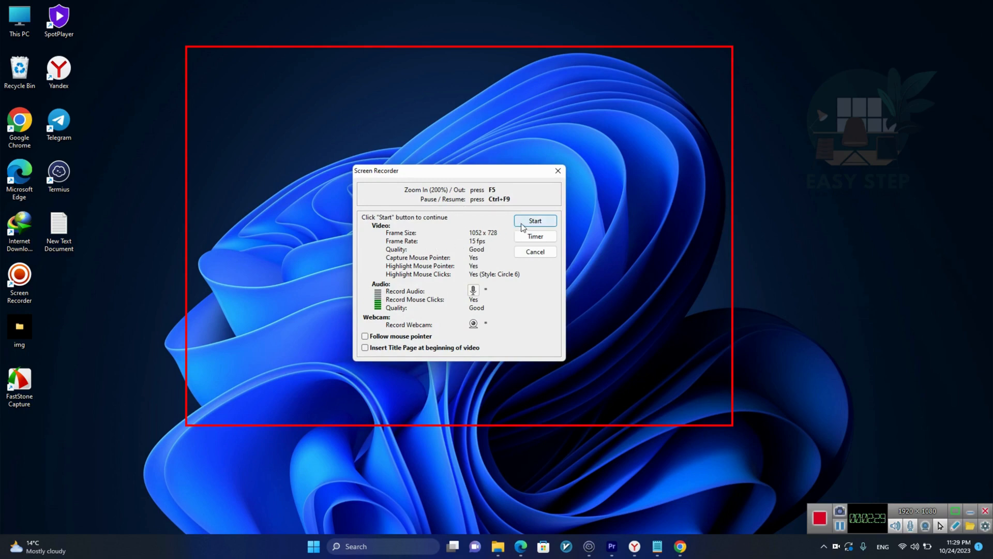
left_click(934, 34)
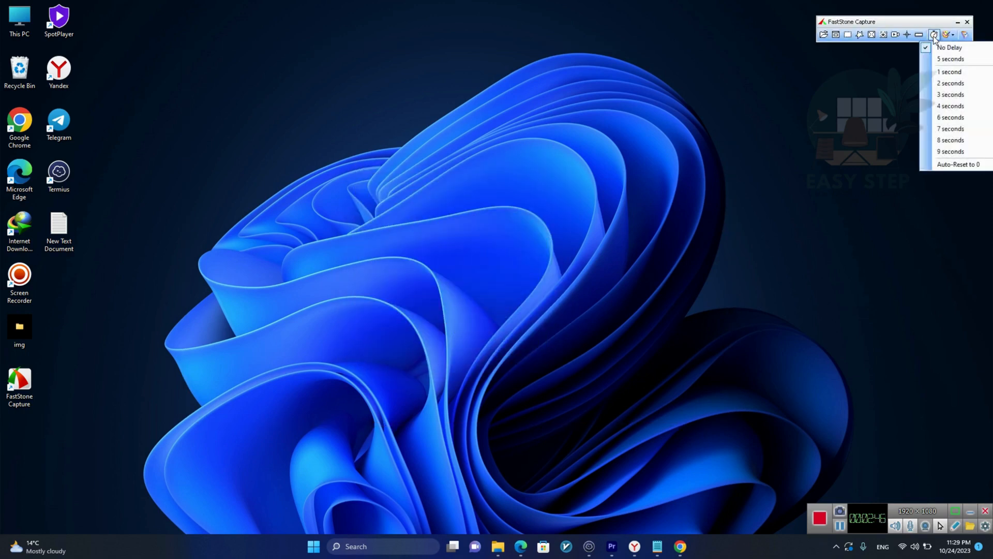
mouse_move(947, 94)
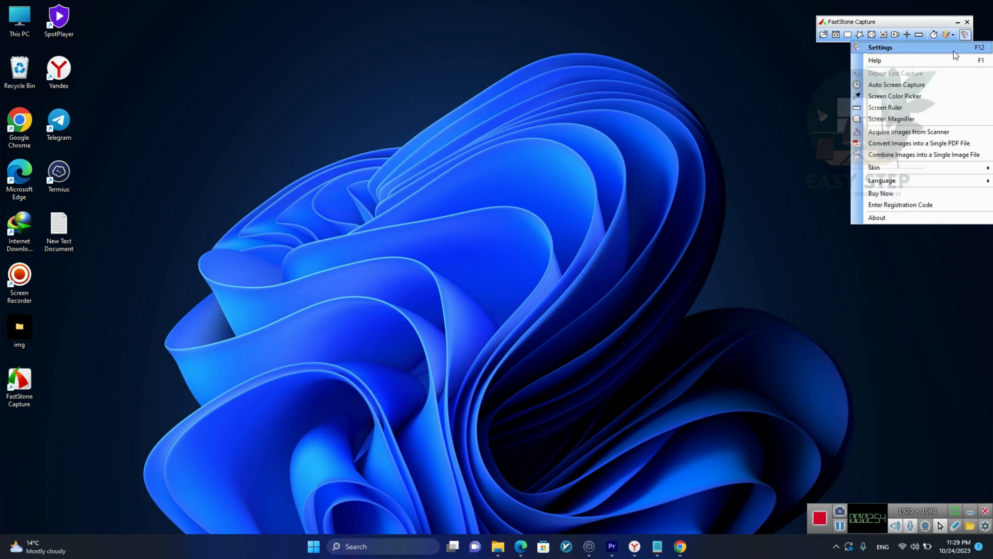
mouse_move(895, 84)
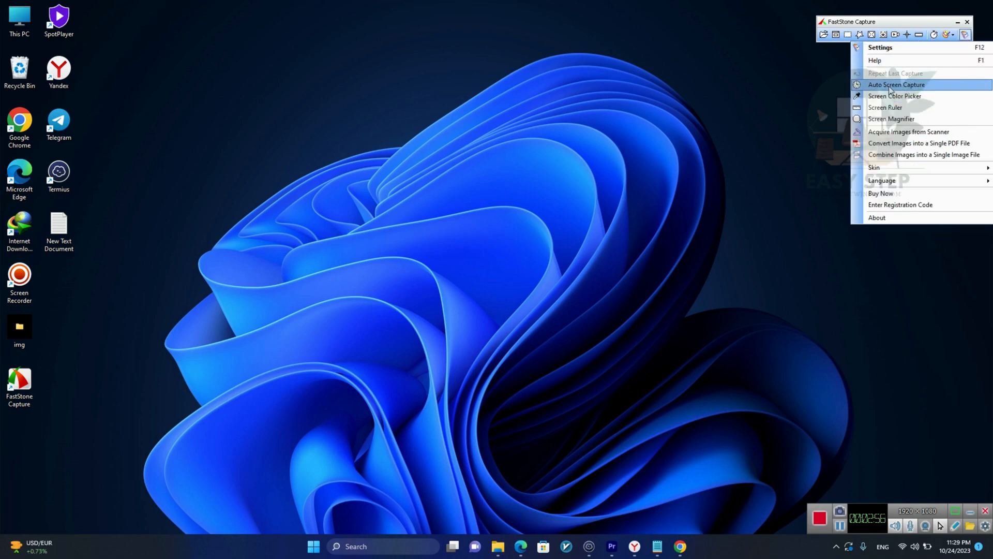
mouse_move(895, 96)
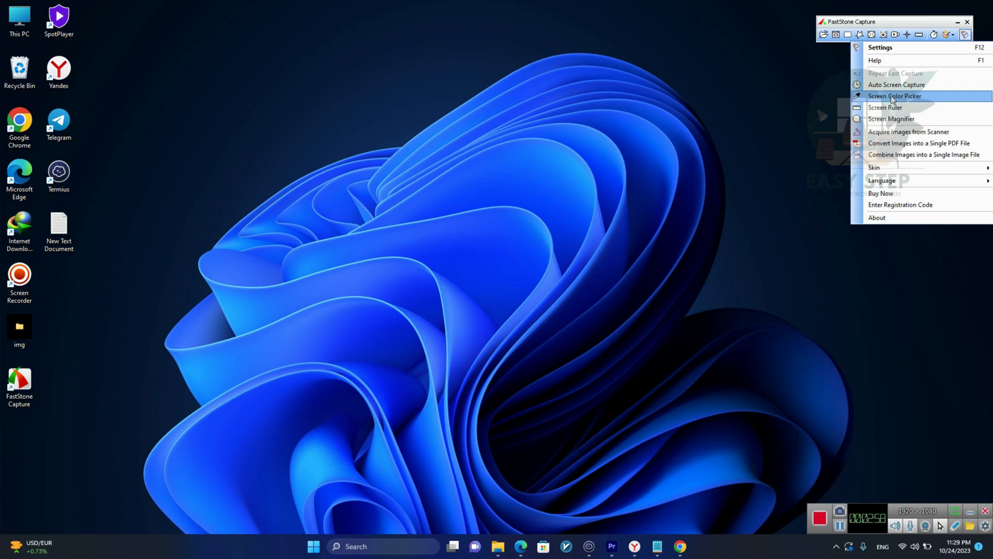
Pick the wallpaper blue 2673FC with Screen Color Picker, then close it.
left_click(895, 96)
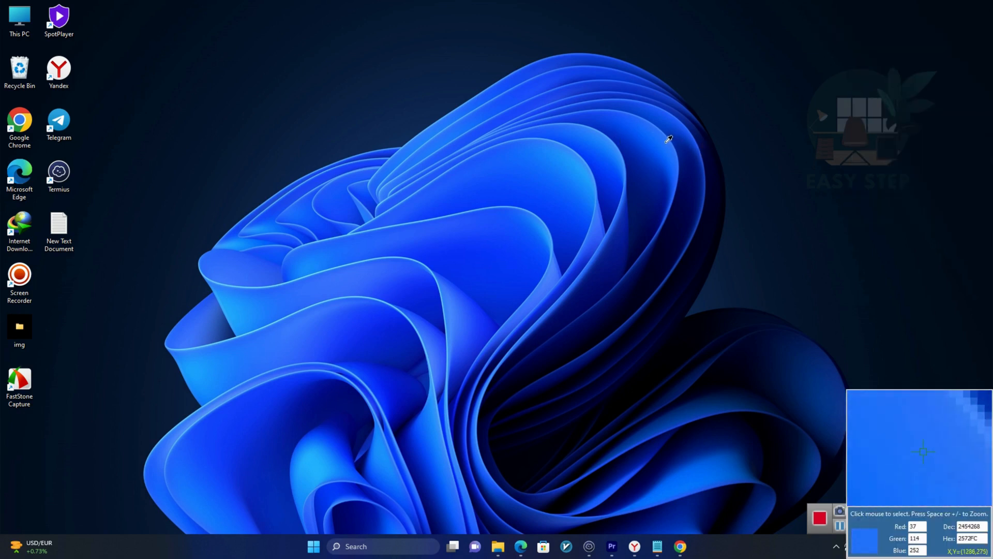
left_click(668, 139)
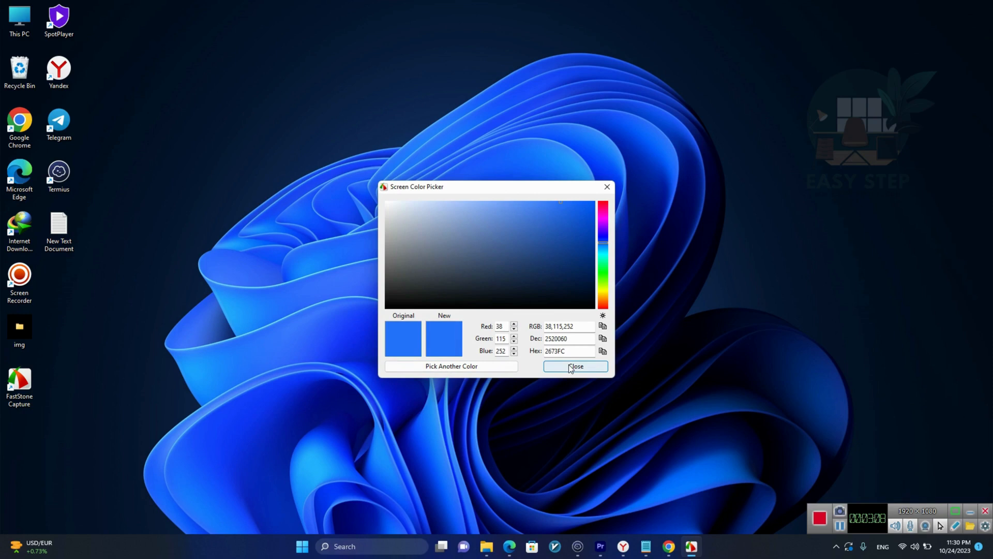
left_click(575, 367)
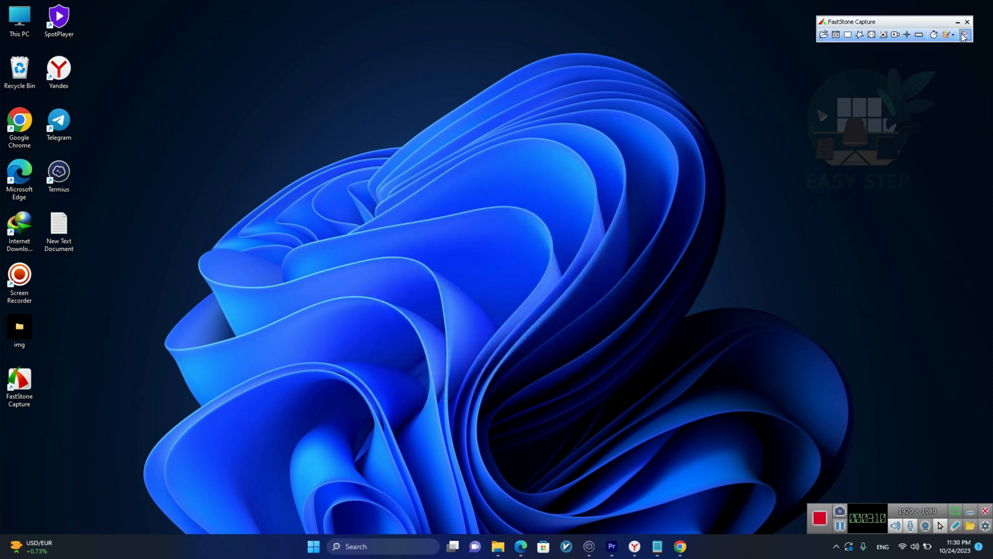
left_click(963, 34)
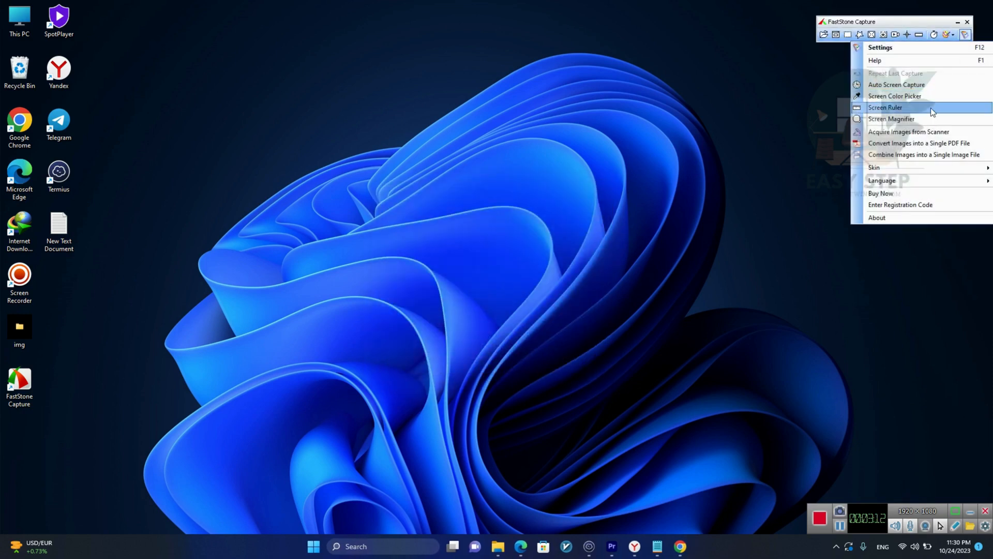
left_click(885, 107)
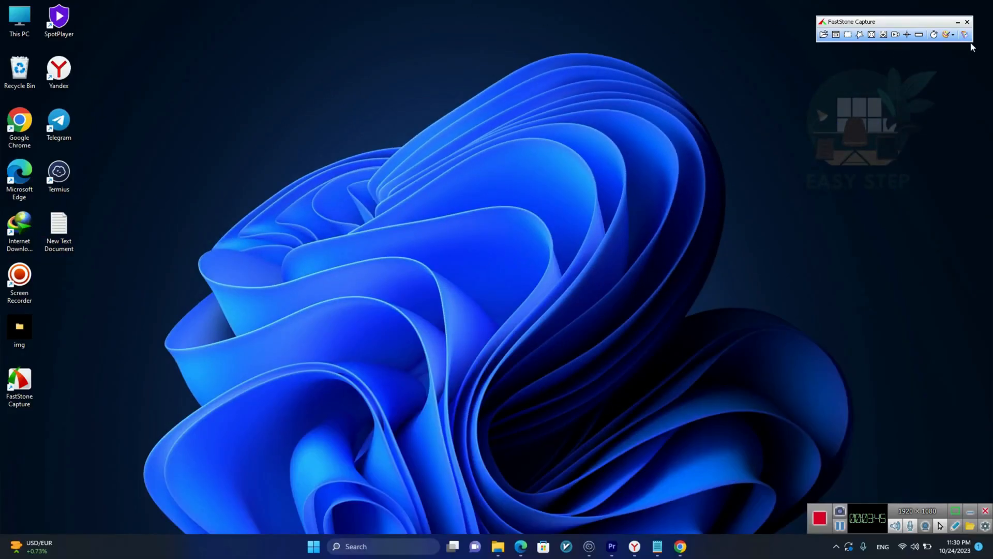
left_click(965, 34)
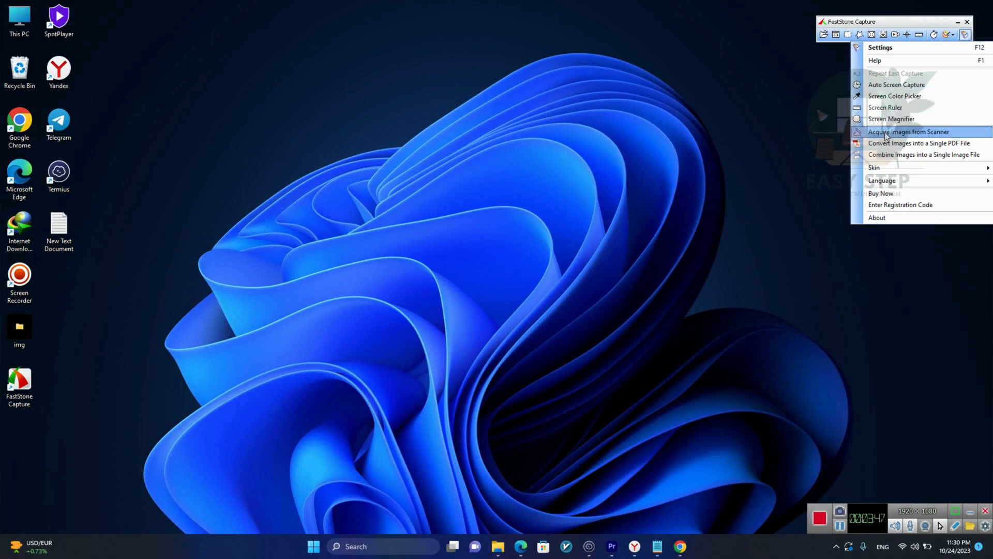
left_click(908, 131)
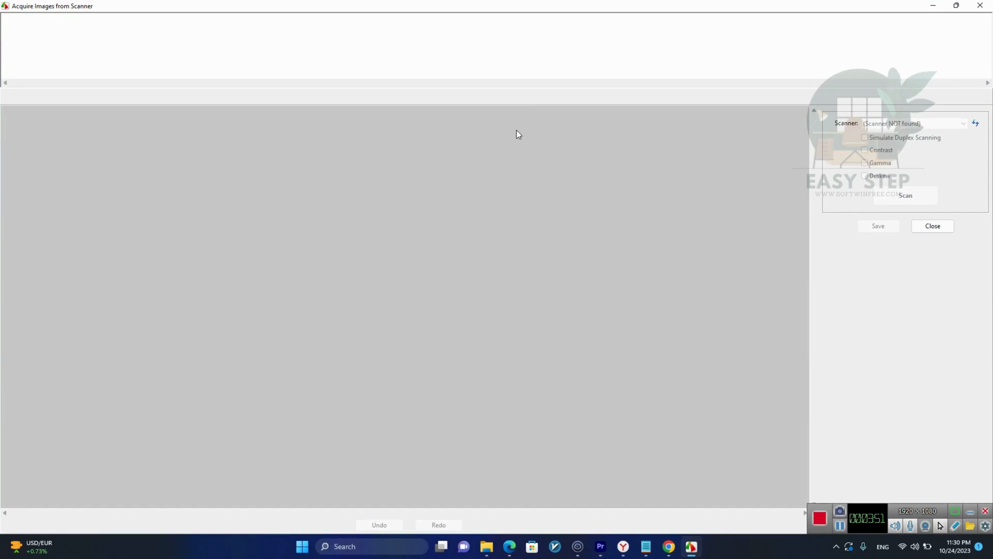
mouse_move(886, 130)
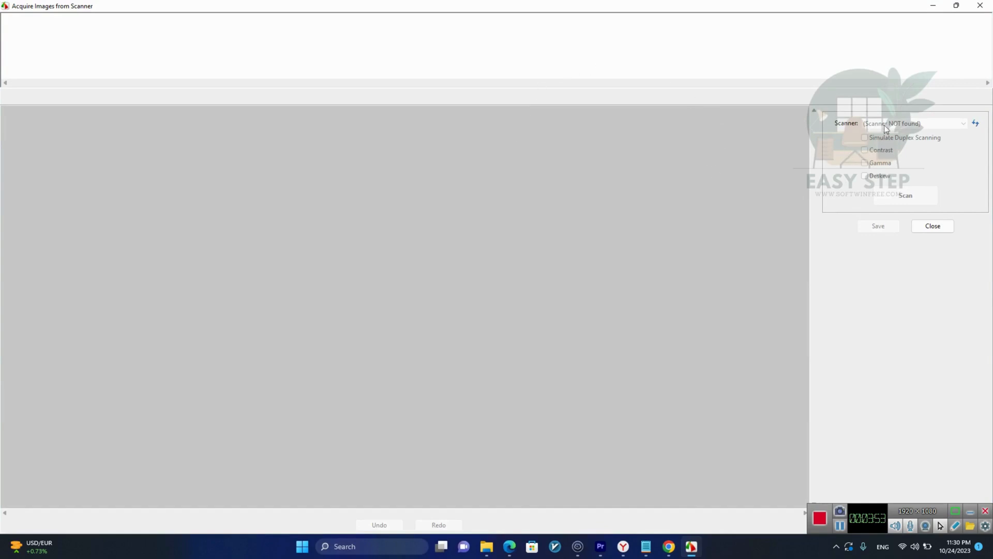
left_click(931, 226)
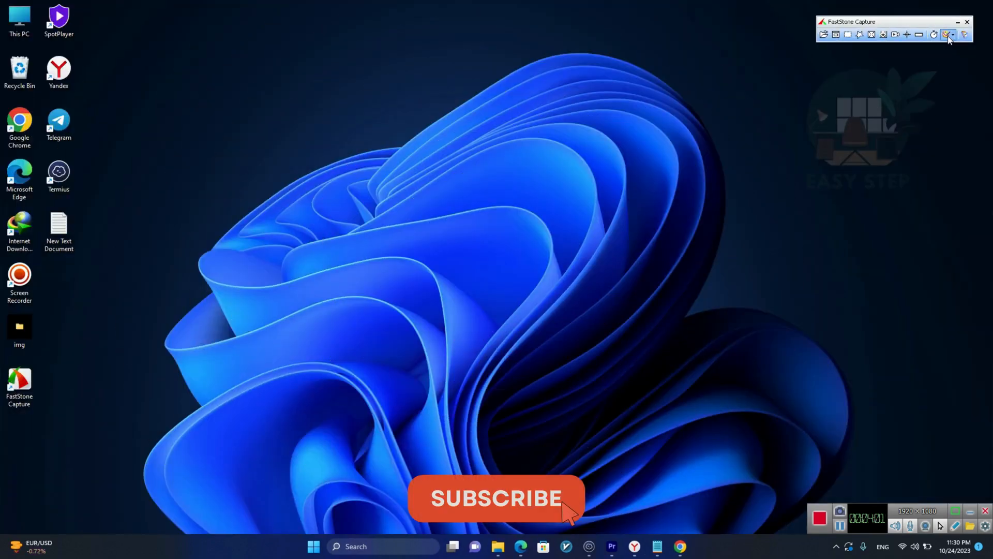
left_click(966, 35)
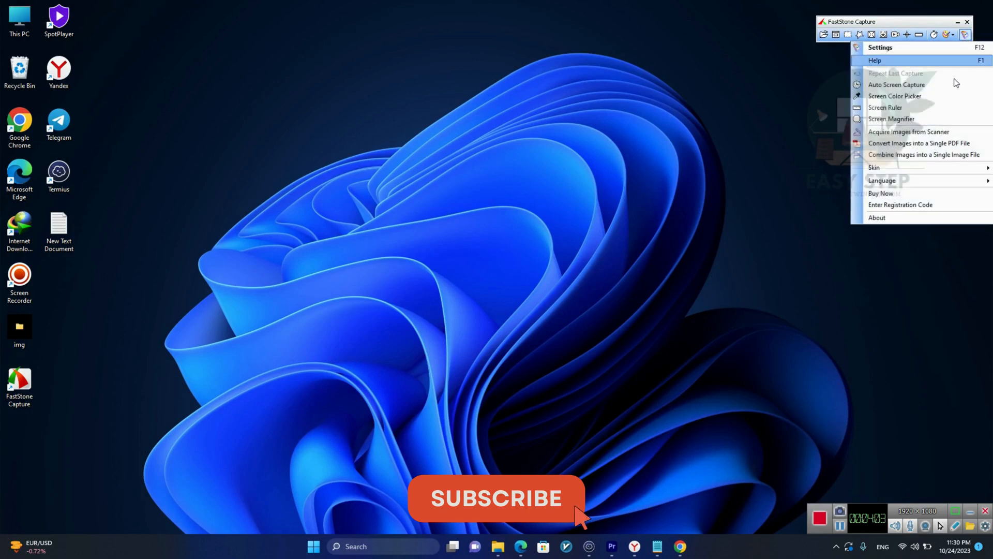
mouse_move(919, 143)
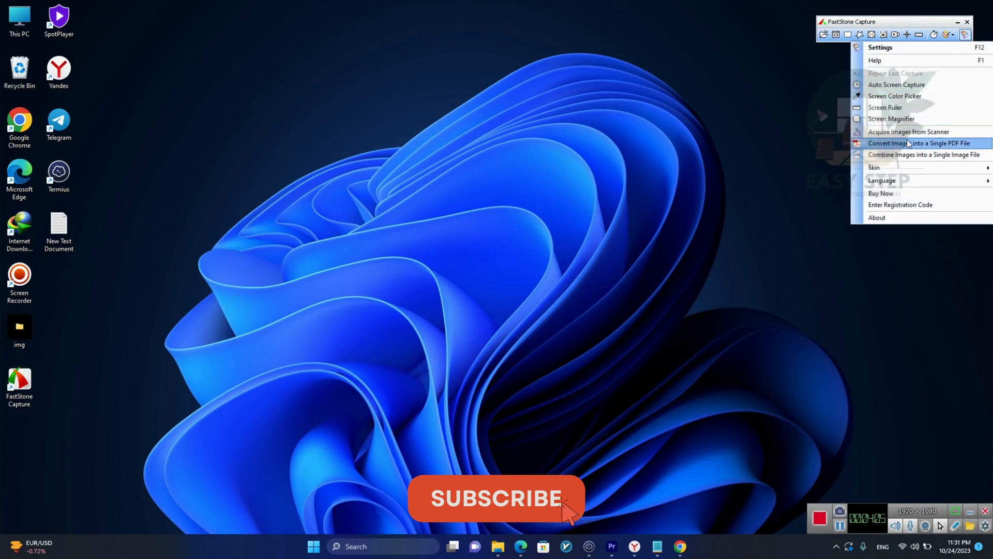
mouse_move(575, 514)
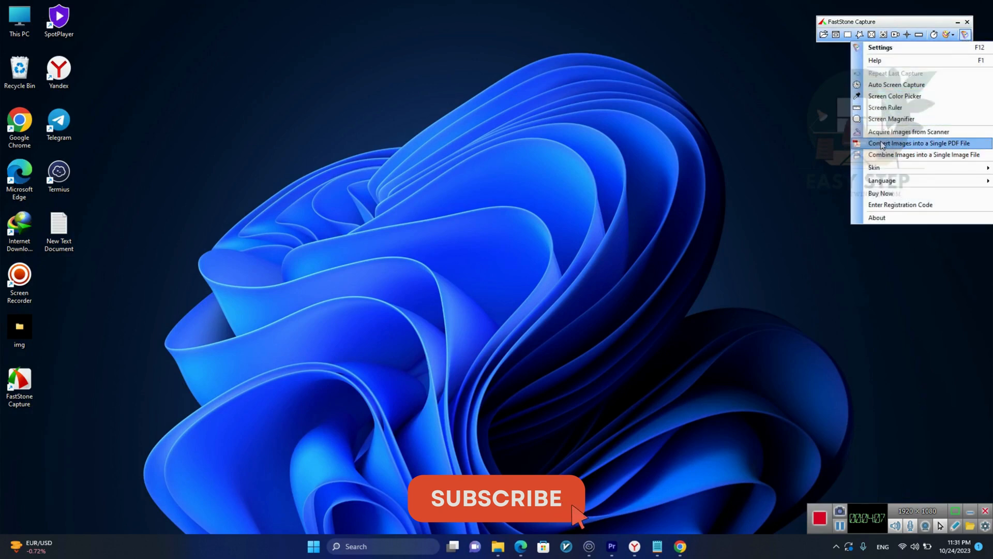
mouse_move(900, 154)
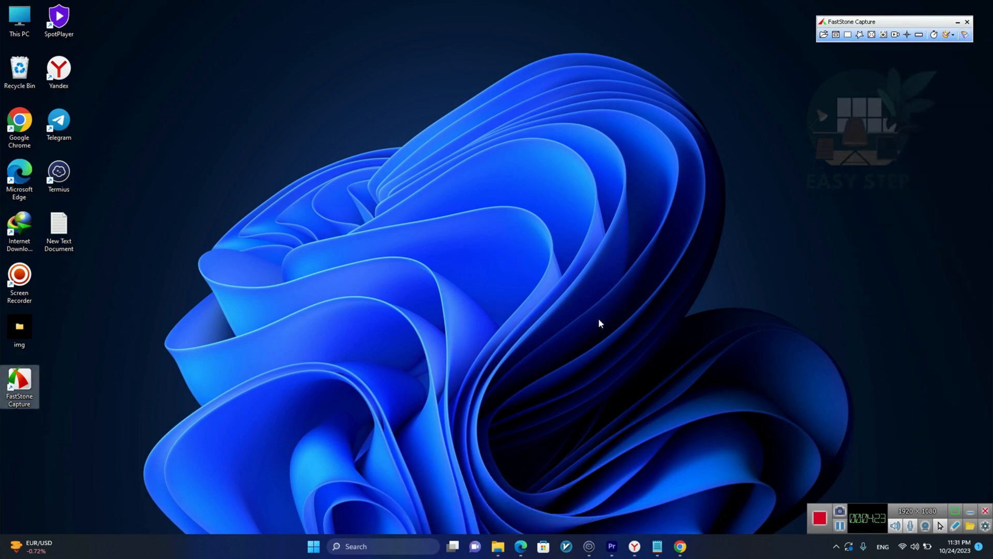
mouse_move(808, 497)
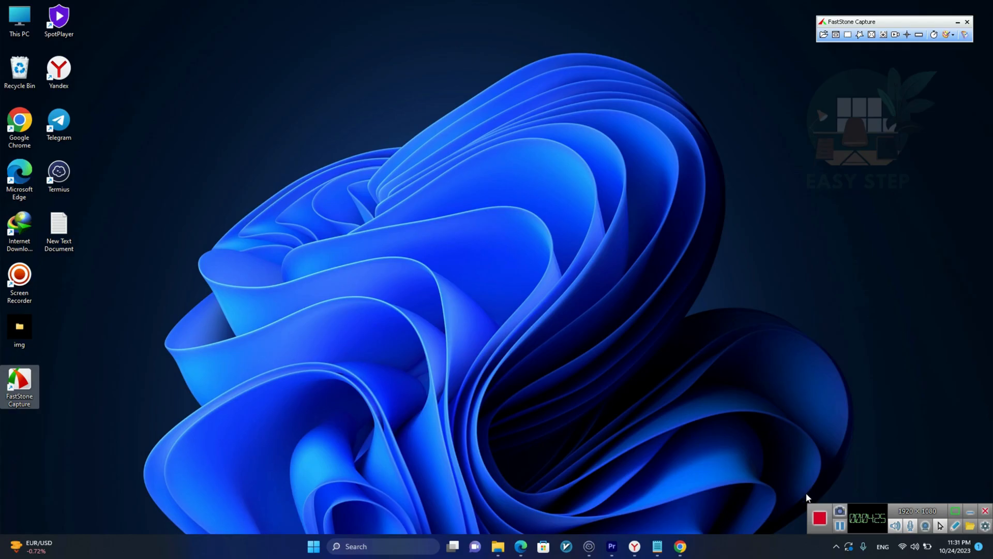